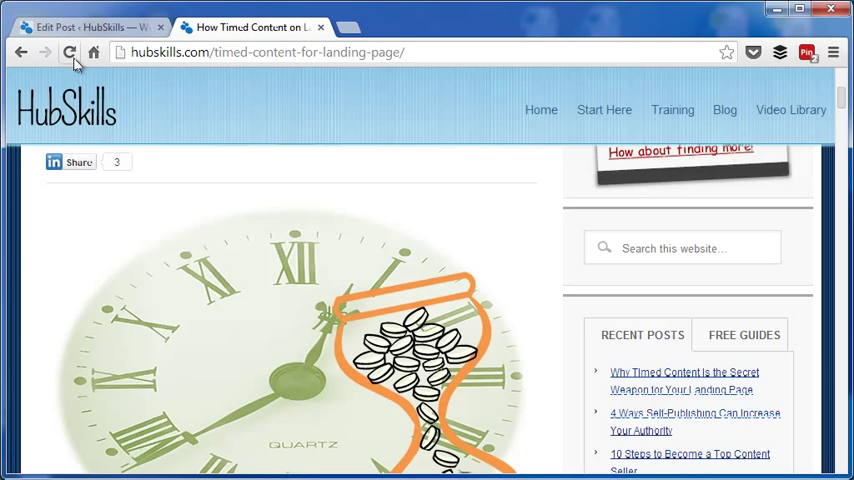
- Refresh the HubSkills blog post about timed content on landing pages
{"action": "left_click", "coordinate": [70, 52]}
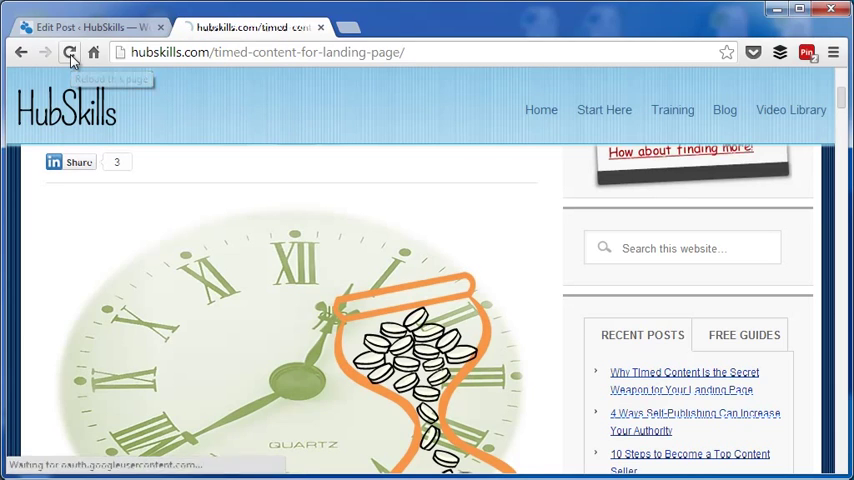
{"action": "left_click", "coordinate": [70, 52]}
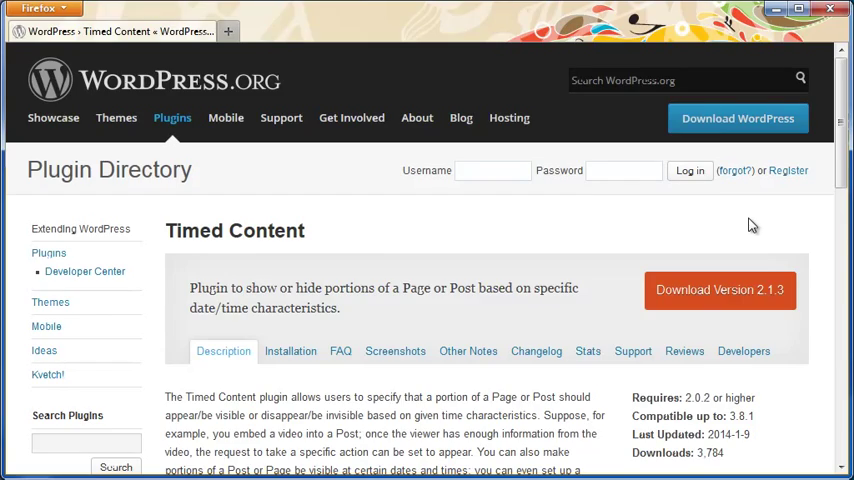
{"action": "mouse_move", "coordinate": [831, 188]}
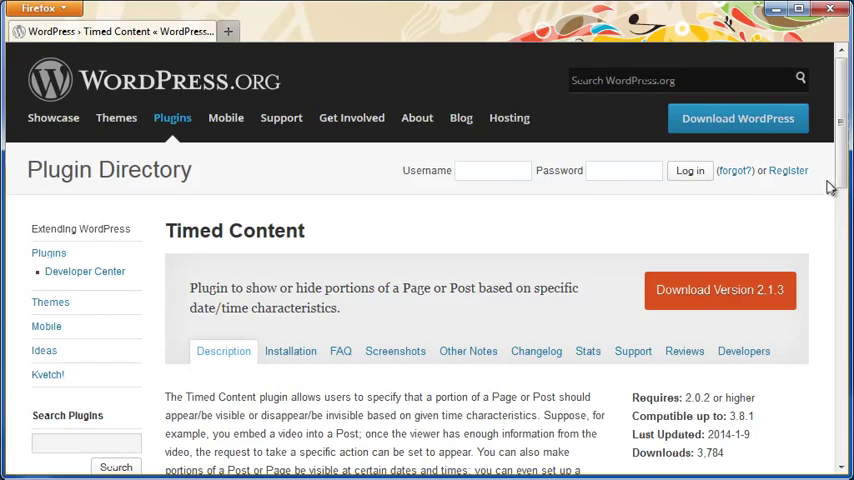
{"action": "scroll", "scroll_direction": "down", "scroll_amount": 3}
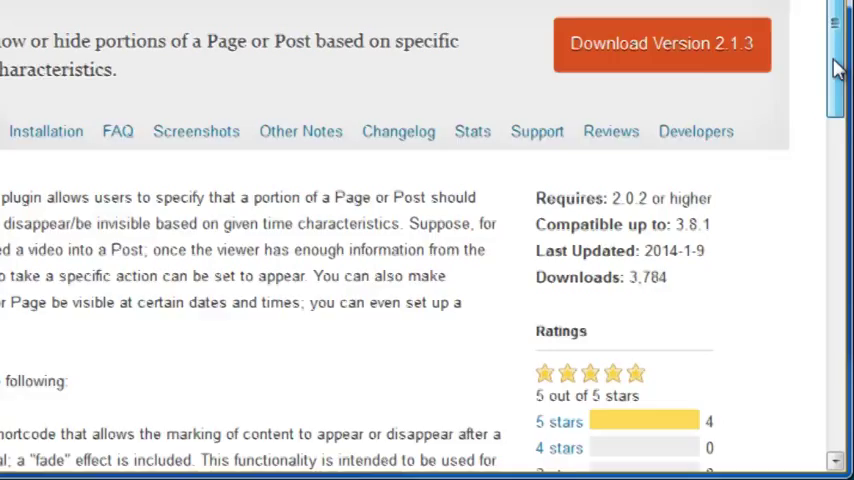
{"action": "scroll", "scroll_direction": "down", "scroll_amount": 3}
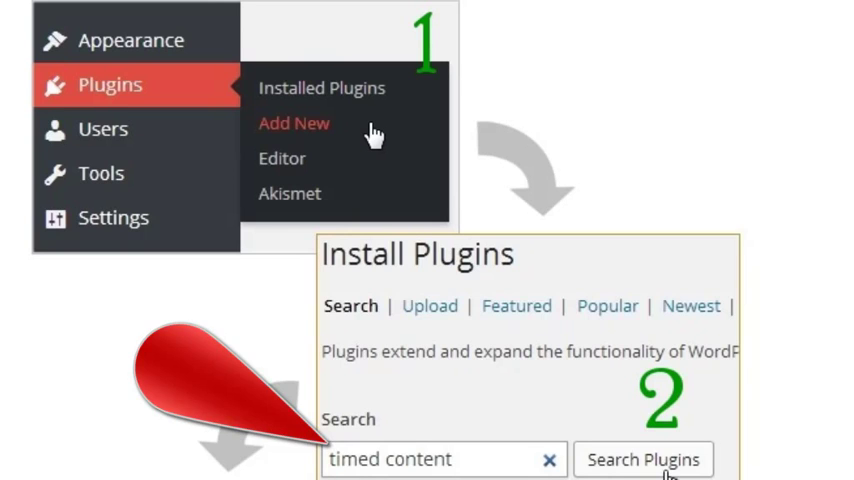
- Search the plugin directory for 'timed content' and install Timed Content 2.1.3
{"action": "left_click", "coordinate": [643, 459]}
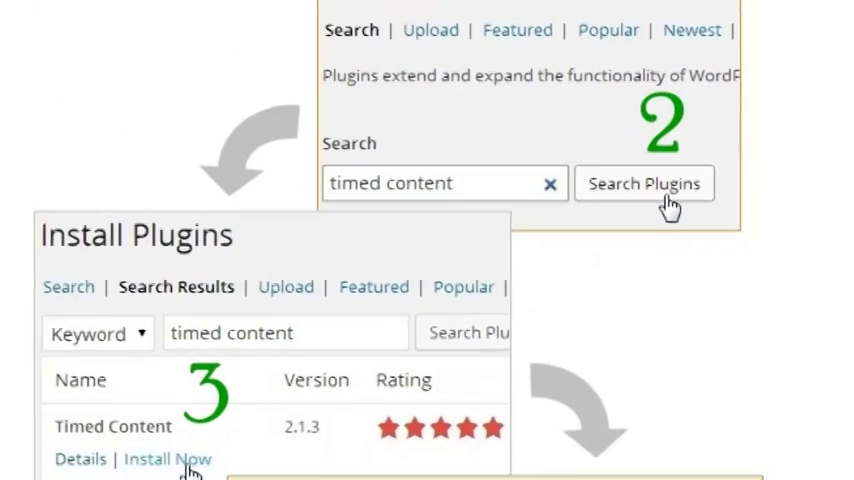
{"action": "left_click", "coordinate": [168, 459]}
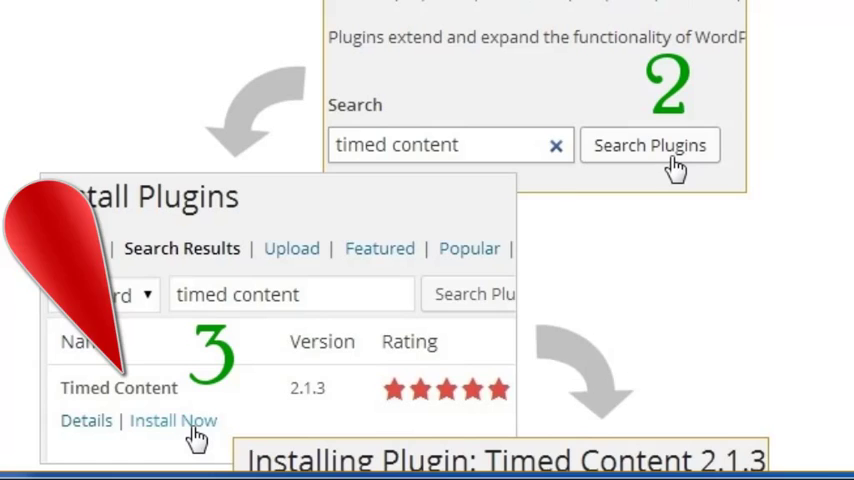
{"action": "left_click", "coordinate": [173, 419]}
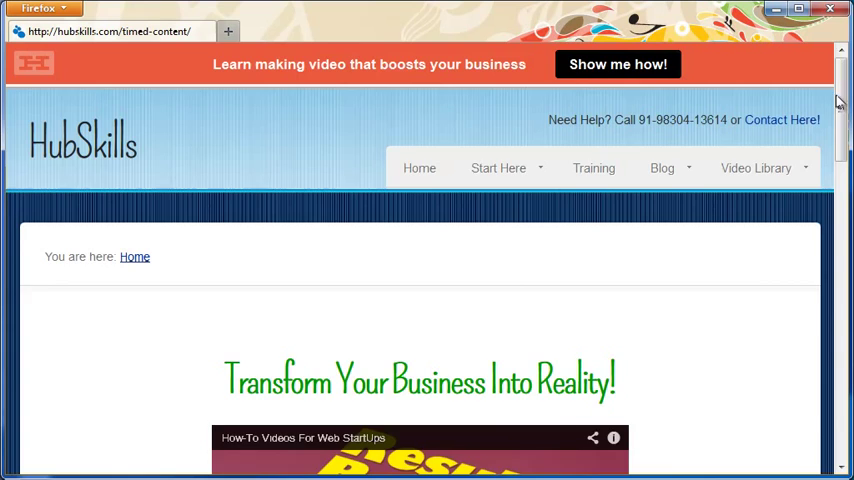
- Reveal the 2-hour offer and Sign Me Up button, then reload so the offer is hidden
{"action": "scroll", "scroll_direction": "down", "scroll_amount": 3}
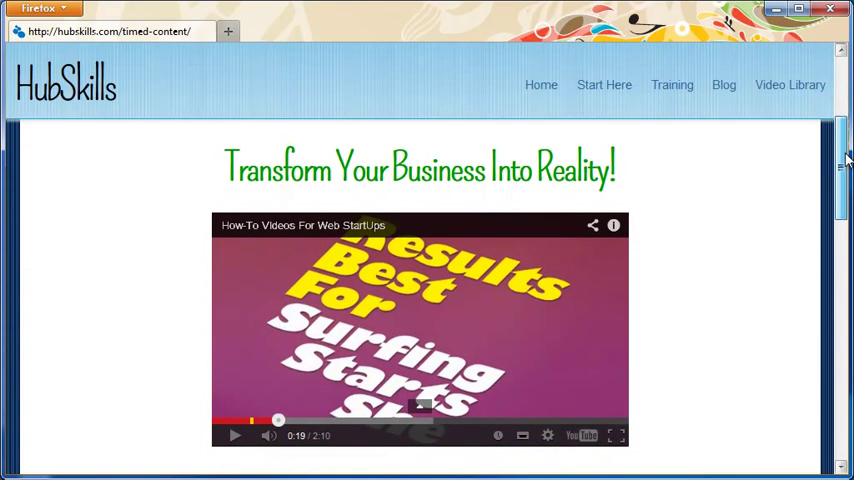
{"action": "scroll", "scroll_direction": "down", "scroll_amount": 3}
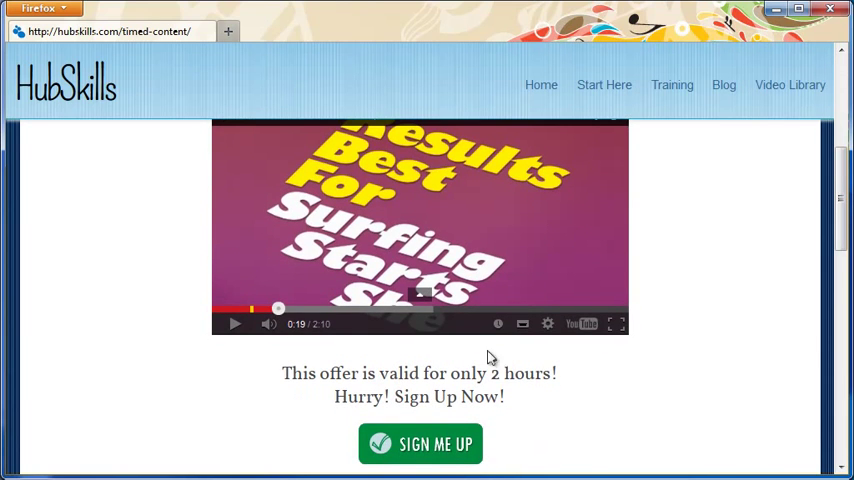
{"action": "mouse_move", "coordinate": [650, 350]}
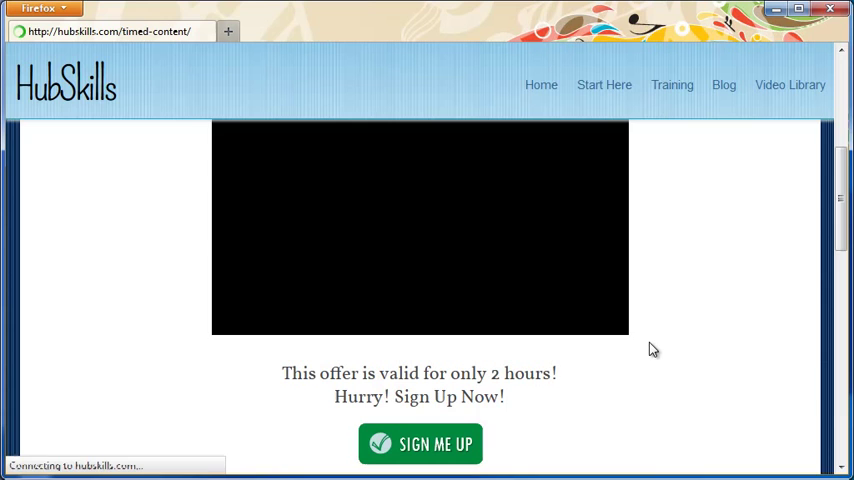
{"action": "scroll", "scroll_direction": "down", "scroll_amount": 3}
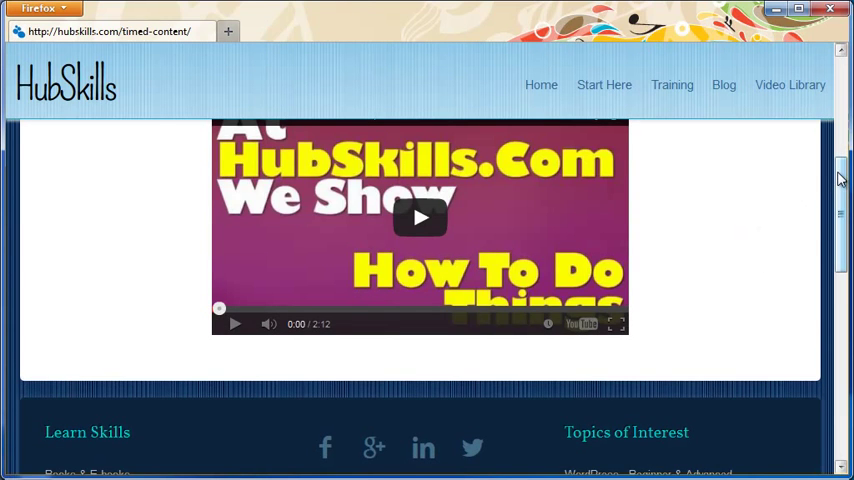
{"action": "scroll", "scroll_direction": "up", "scroll_amount": 3}
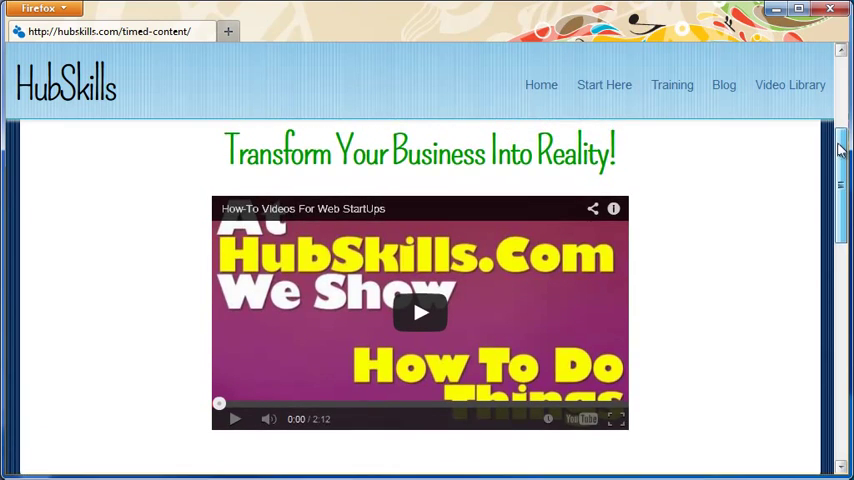
{"action": "scroll", "scroll_direction": "down", "scroll_amount": 3}
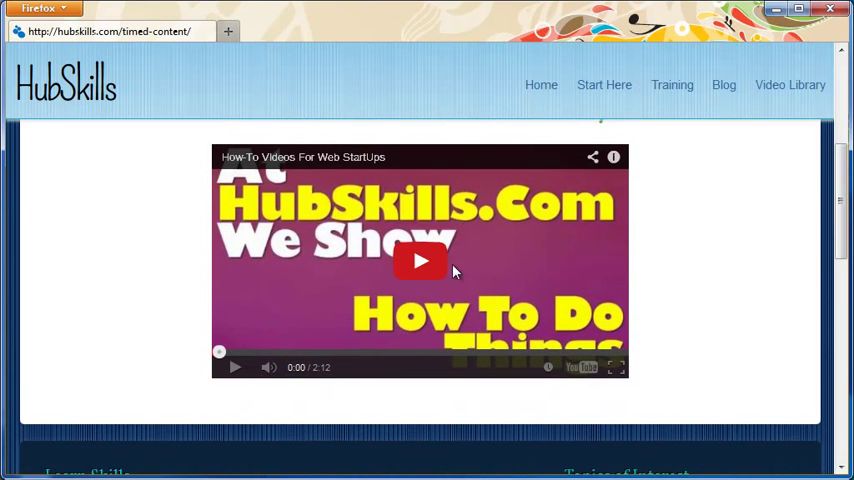
- Start the landing page video that triggers the delayed call-to-action
{"action": "left_click", "coordinate": [420, 261]}
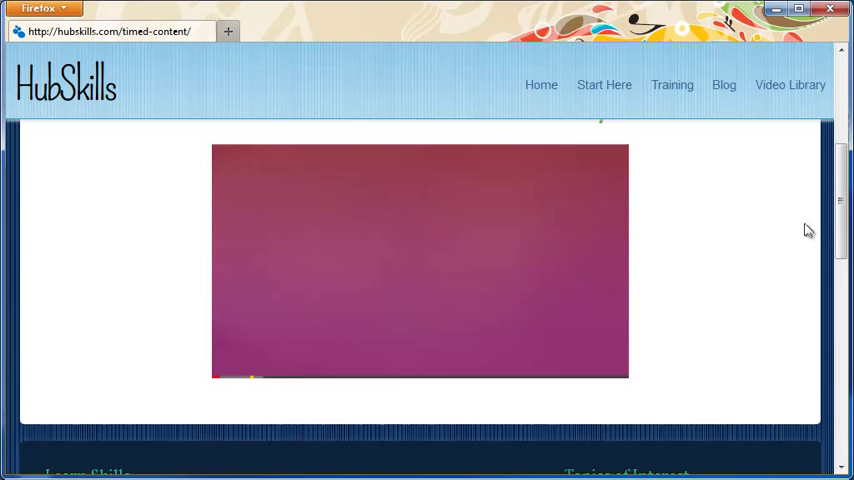
{"action": "scroll", "scroll_direction": "down", "scroll_amount": 3}
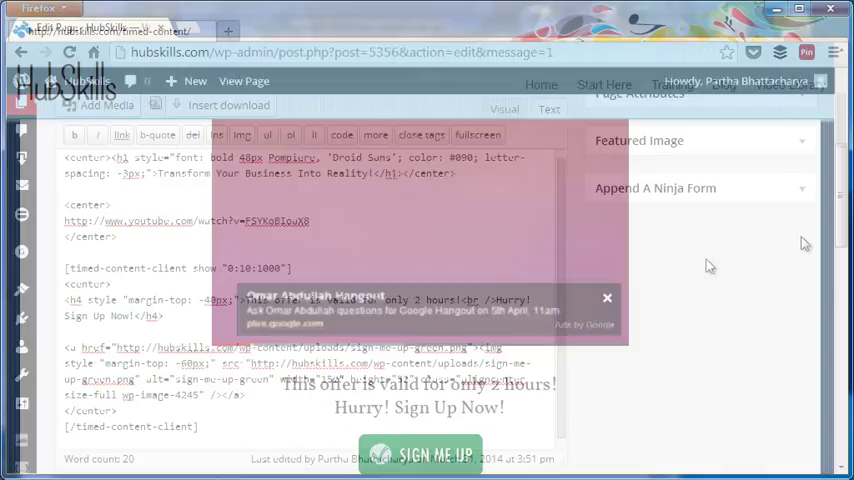
- Show the post text with the timed-content-client shortcode and its show="0:10:1000" values
{"action": "left_click", "coordinate": [607, 297]}
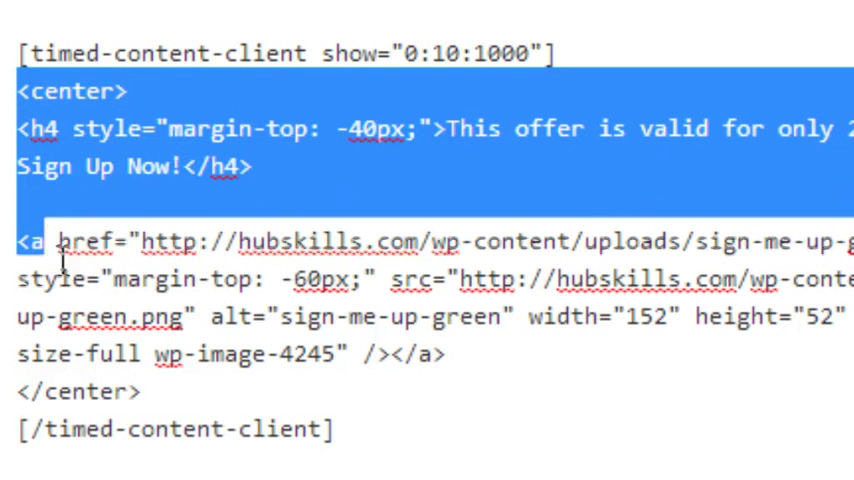
{"action": "left_click", "coordinate": [563, 404]}
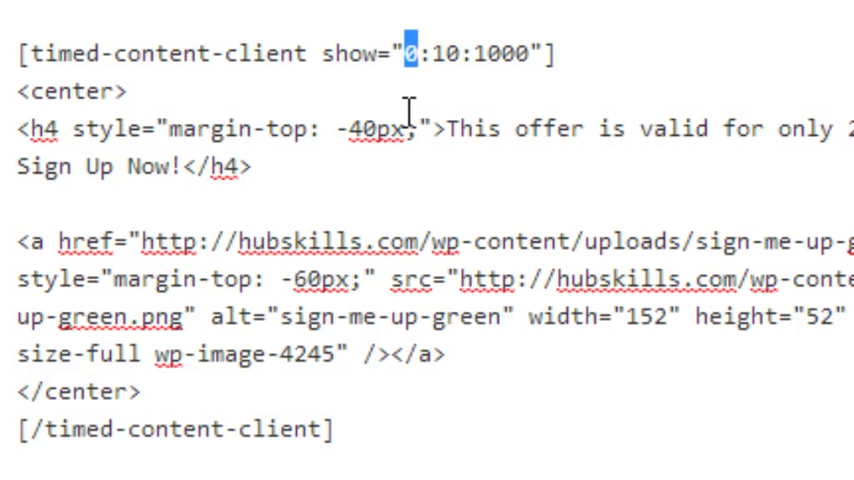
{"action": "mouse_move", "coordinate": [443, 45]}
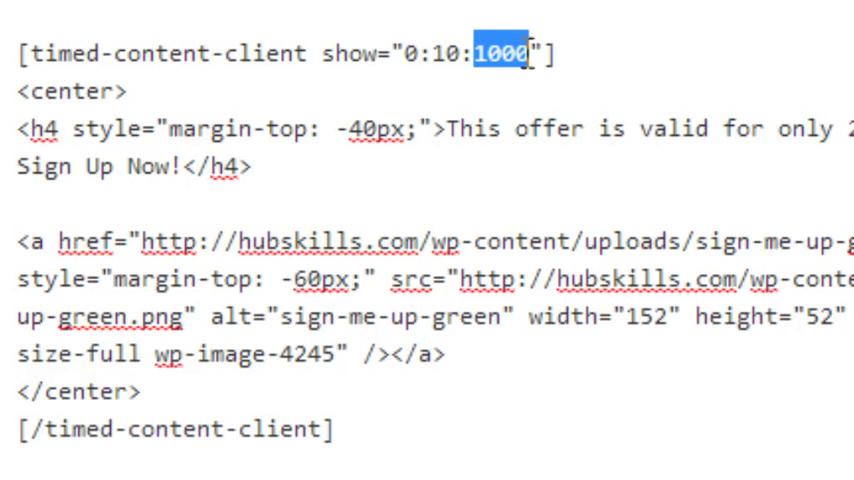
{"action": "mouse_move", "coordinate": [505, 93]}
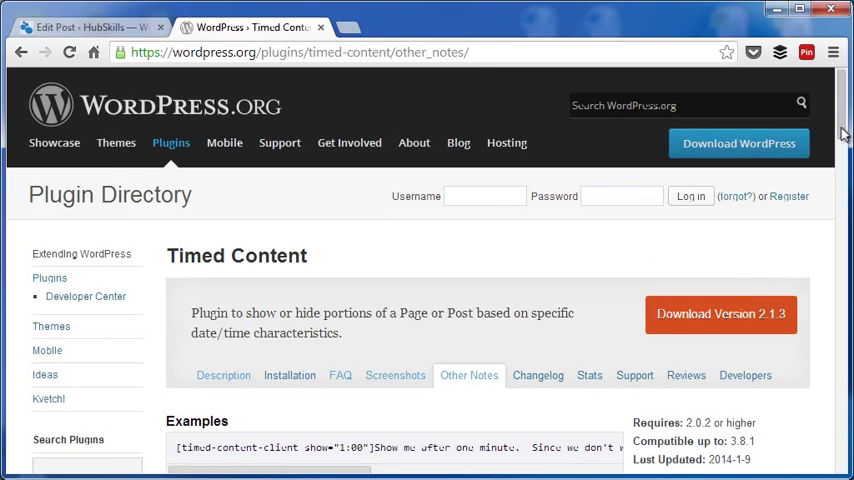
- Read the Other Notes shortcode examples down to the timed-content-rule heading and select it
{"action": "scroll", "scroll_direction": "down", "scroll_amount": 3}
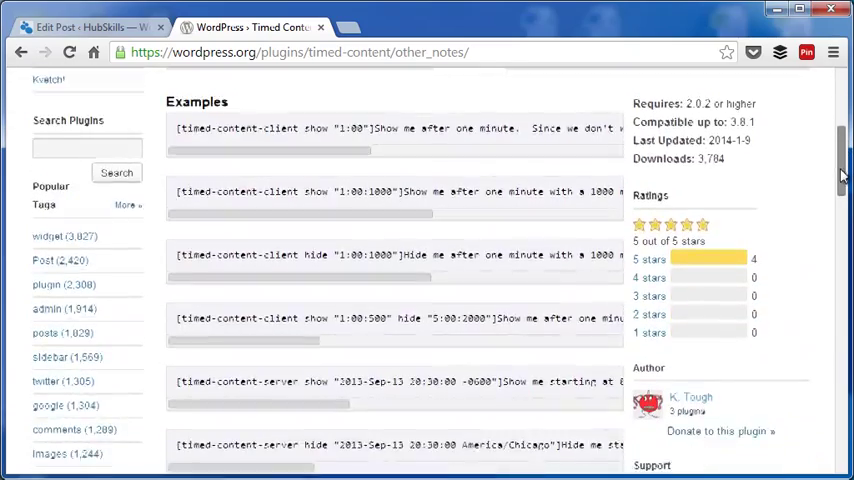
{"action": "scroll", "scroll_direction": "down", "scroll_amount": 3}
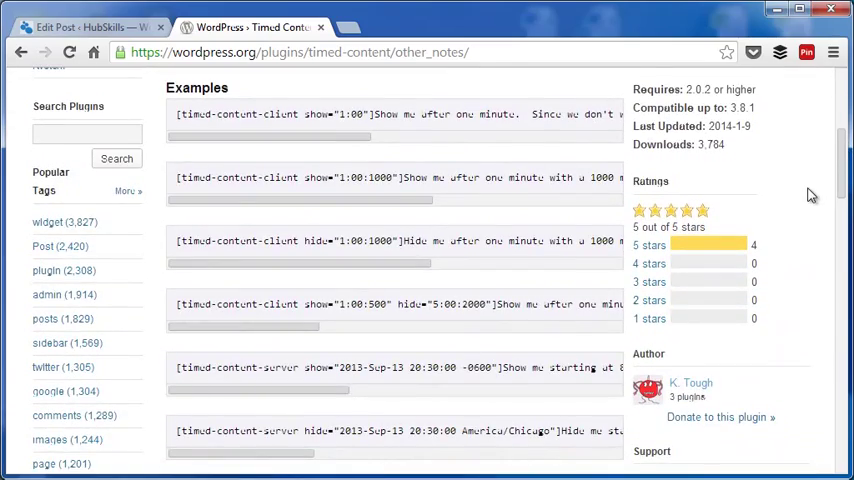
{"action": "scroll", "scroll_direction": "down", "scroll_amount": 3}
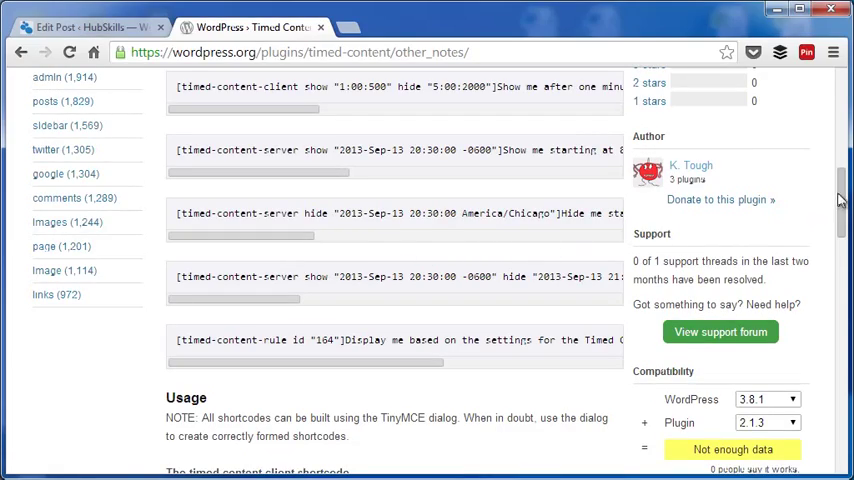
{"action": "scroll", "scroll_direction": "down", "scroll_amount": 3}
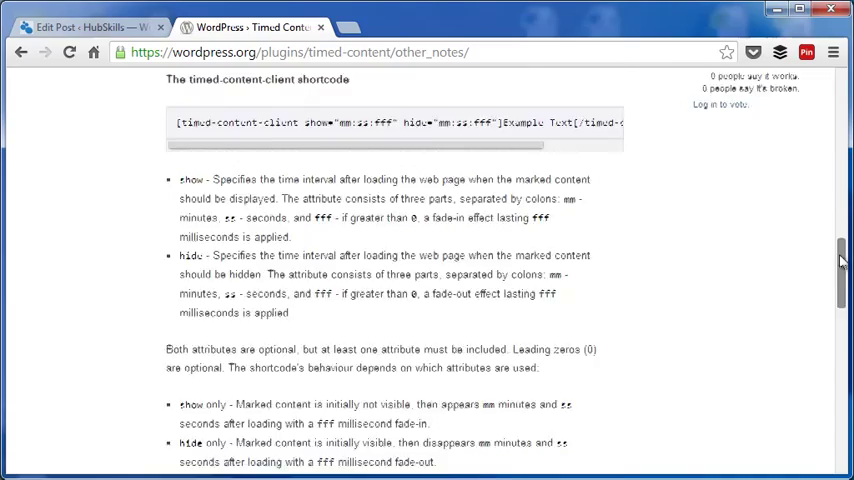
{"action": "scroll", "scroll_direction": "down", "scroll_amount": 3}
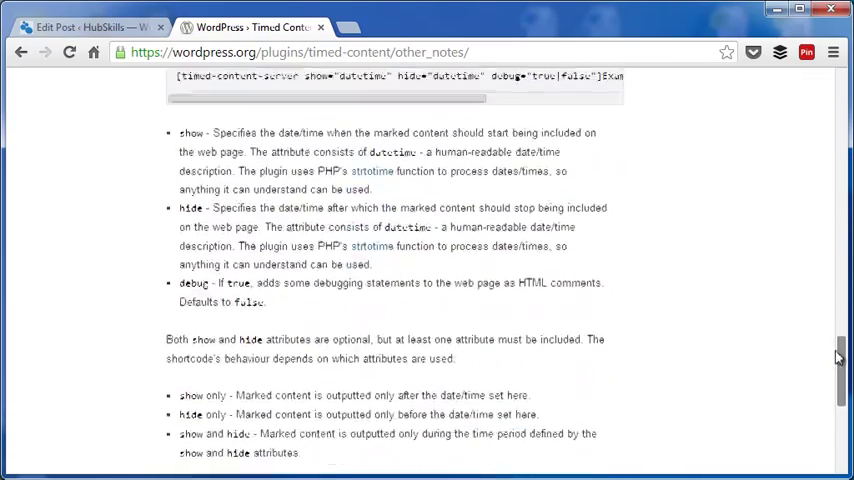
{"action": "scroll", "scroll_direction": "down", "scroll_amount": 3}
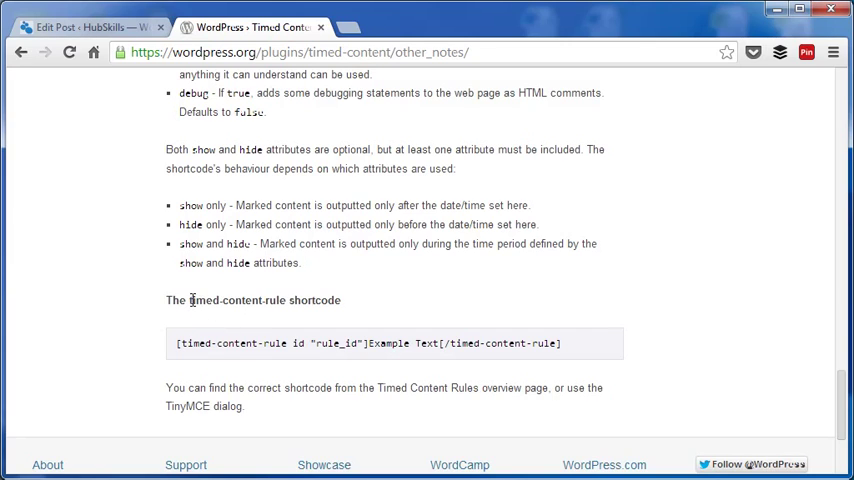
{"action": "double_click", "coordinate": [265, 300]}
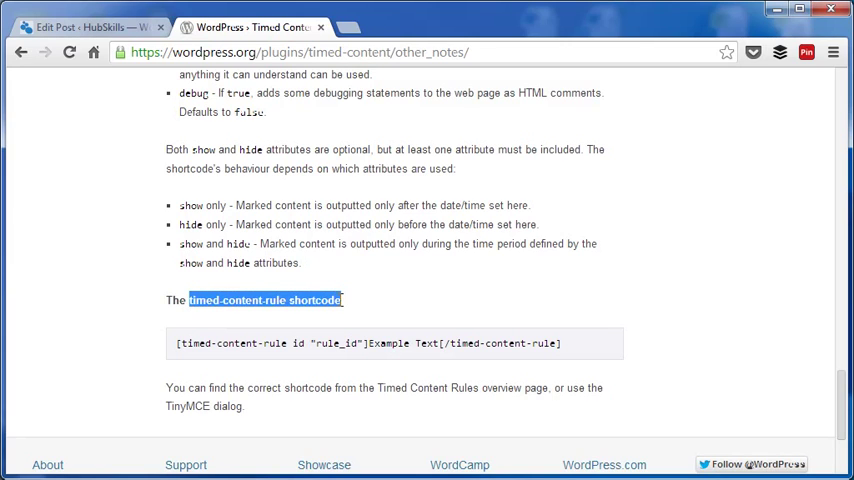
{"action": "mouse_move", "coordinate": [470, 293]}
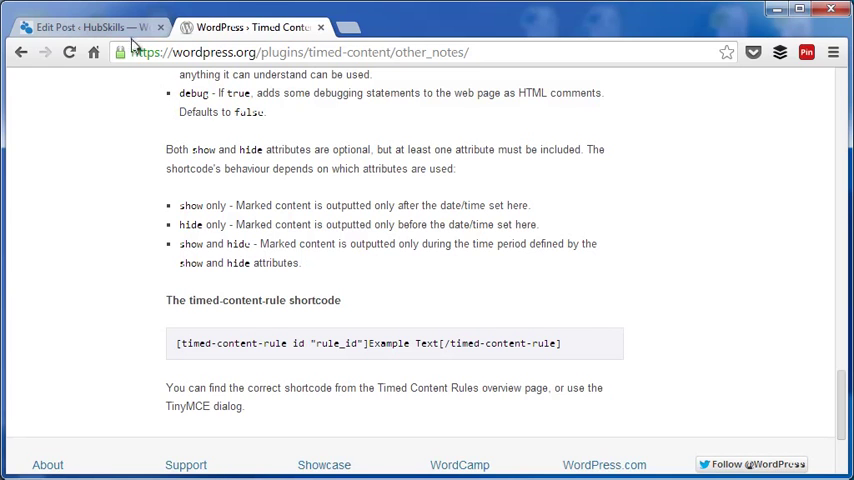
- Return to the WordPress admin and start a new Timed Content Rule
{"action": "left_click", "coordinate": [80, 27]}
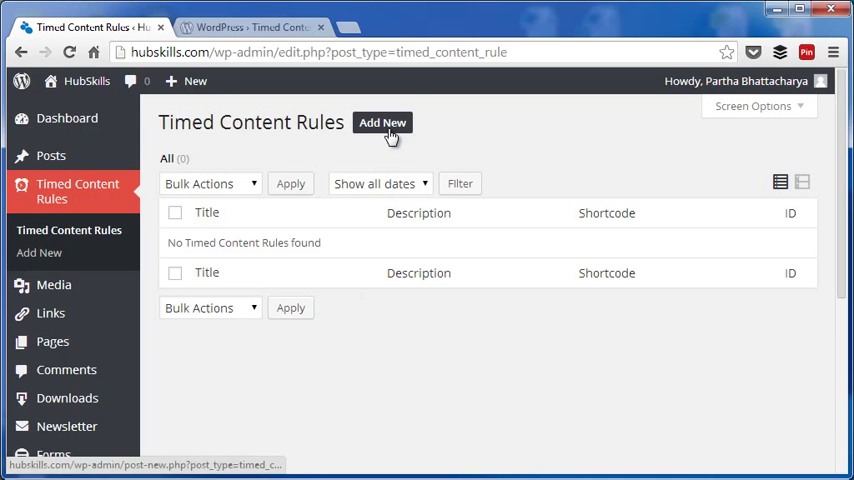
{"action": "left_click", "coordinate": [382, 122]}
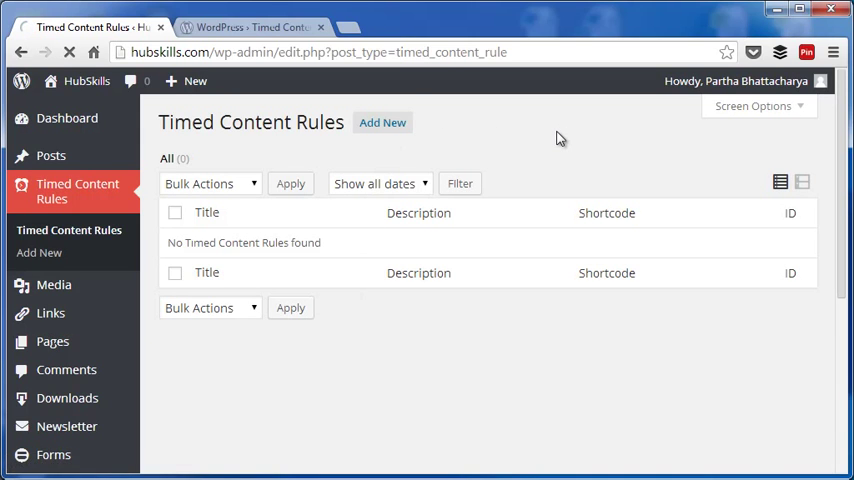
{"action": "left_click", "coordinate": [383, 122]}
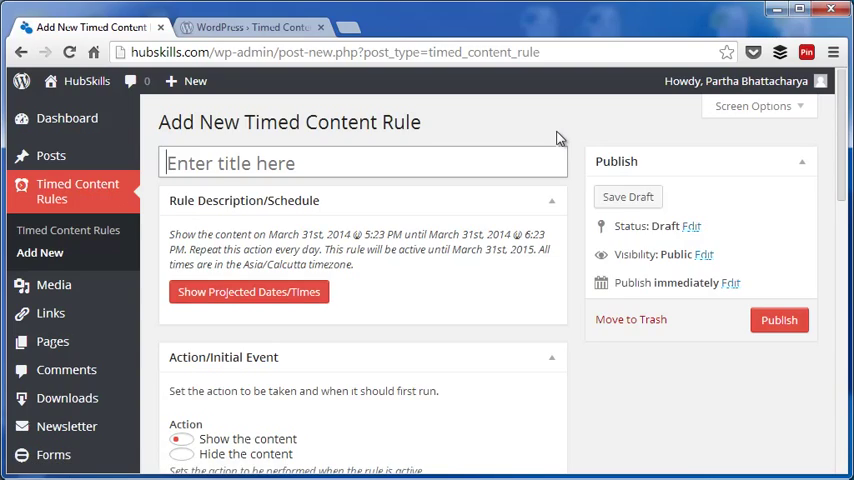
- Review the rule's action, date/time, repeating pattern and stopping condition panels
{"action": "scroll", "scroll_direction": "down", "scroll_amount": 3}
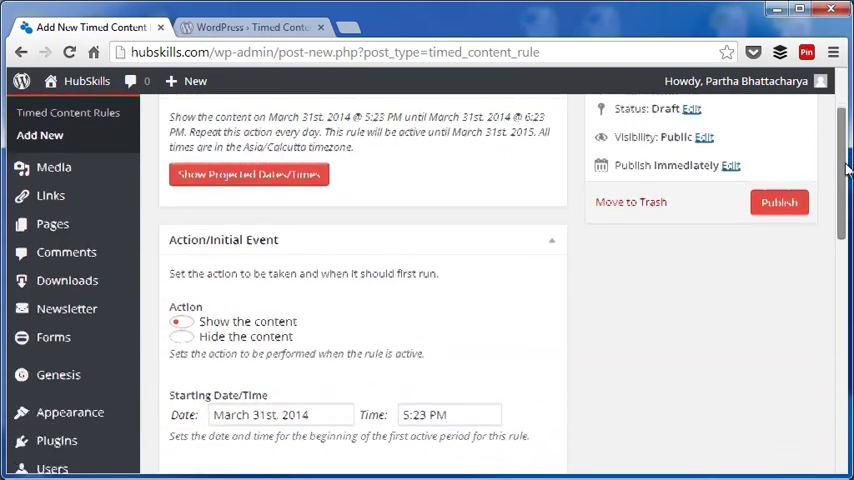
{"action": "scroll", "scroll_direction": "down", "scroll_amount": 3}
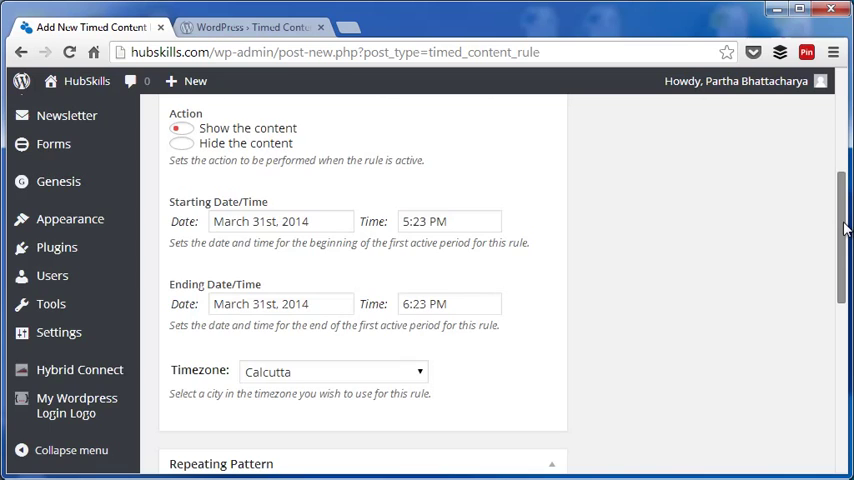
{"action": "scroll", "scroll_direction": "down", "scroll_amount": 3}
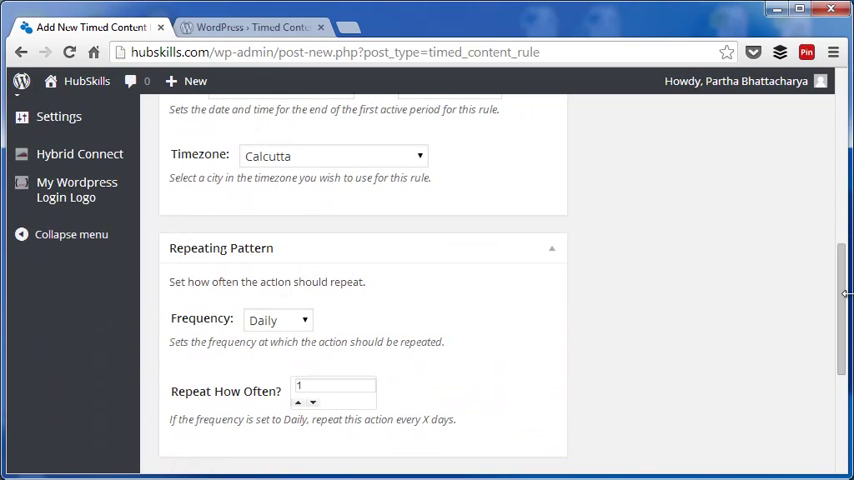
{"action": "scroll", "scroll_direction": "down", "scroll_amount": 3}
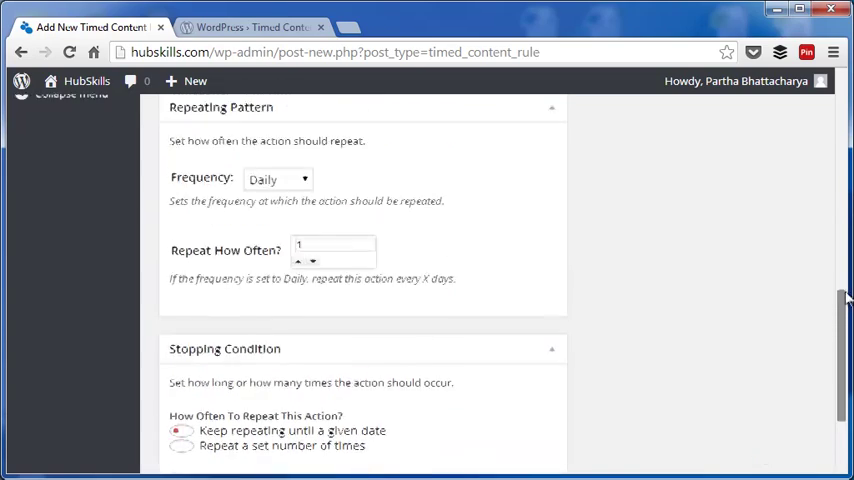
{"action": "scroll", "scroll_direction": "up", "scroll_amount": 3}
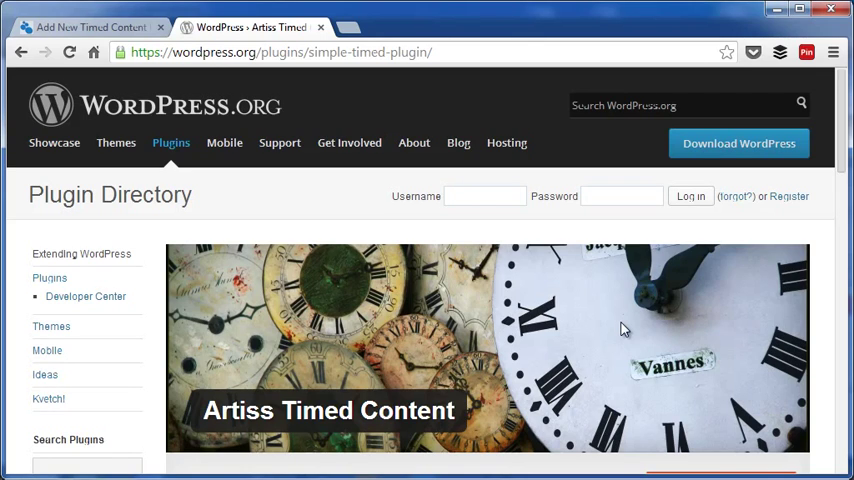
{"action": "mouse_move", "coordinate": [807, 232]}
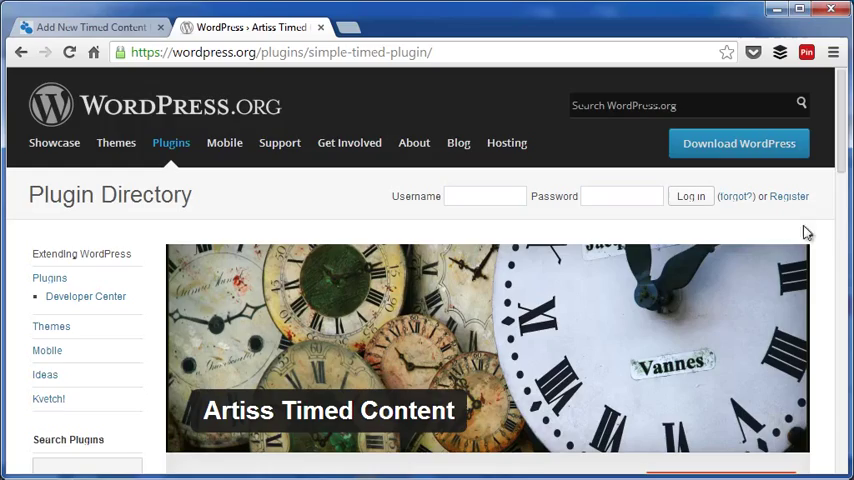
- Read the Artiss Timed Content description, shortcode parameters and ratings
{"action": "scroll", "scroll_direction": "down", "scroll_amount": 3}
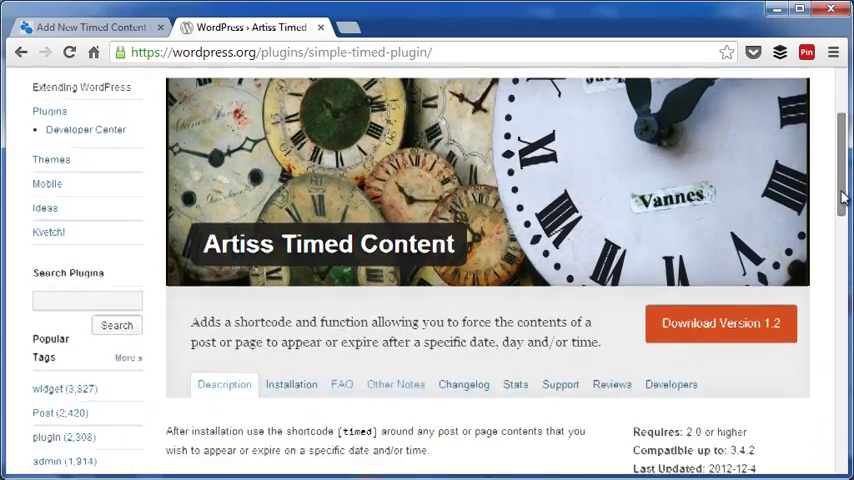
{"action": "scroll", "scroll_direction": "down", "scroll_amount": 3}
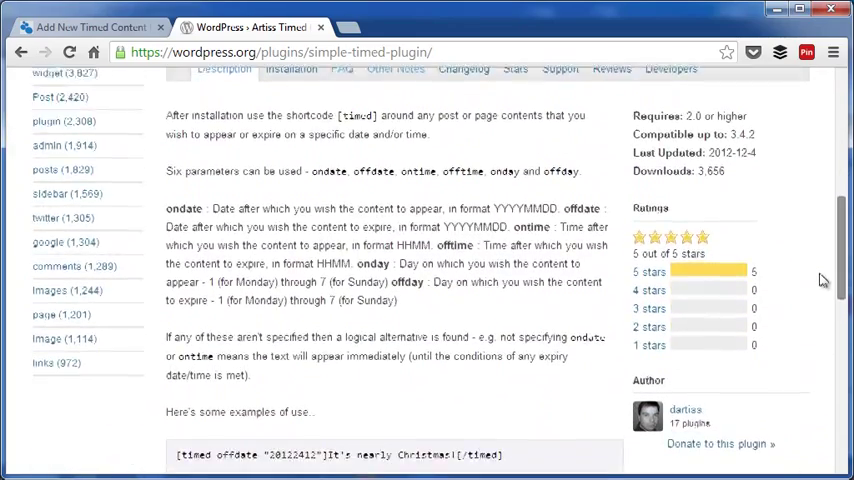